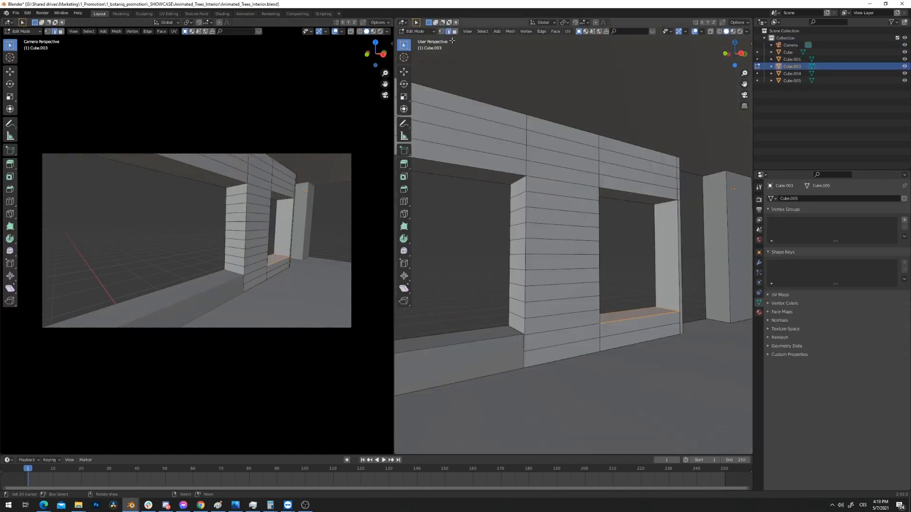
# - Separate the alternate planks into their own object (P > Selection) and set the Bevel modifier's Segments
pyautogui.press('P')
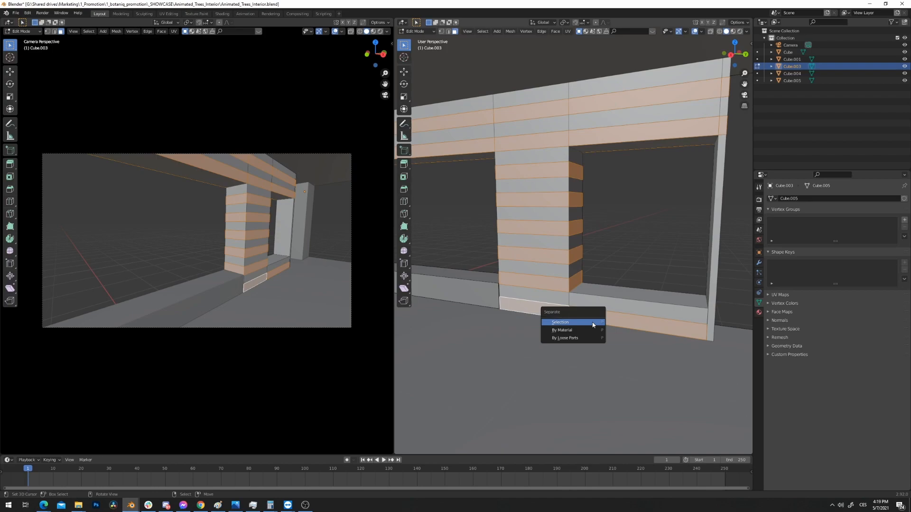
pyautogui.click(560, 322)
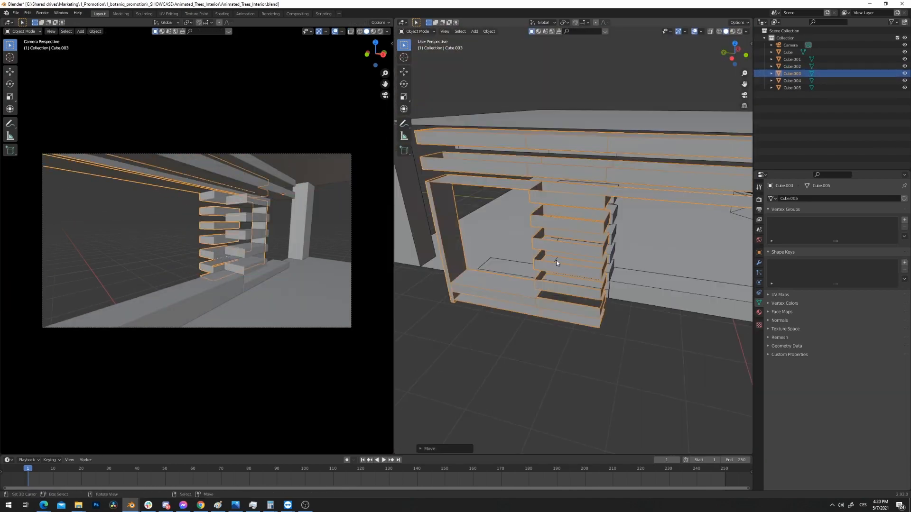
pyautogui.press('Tab')
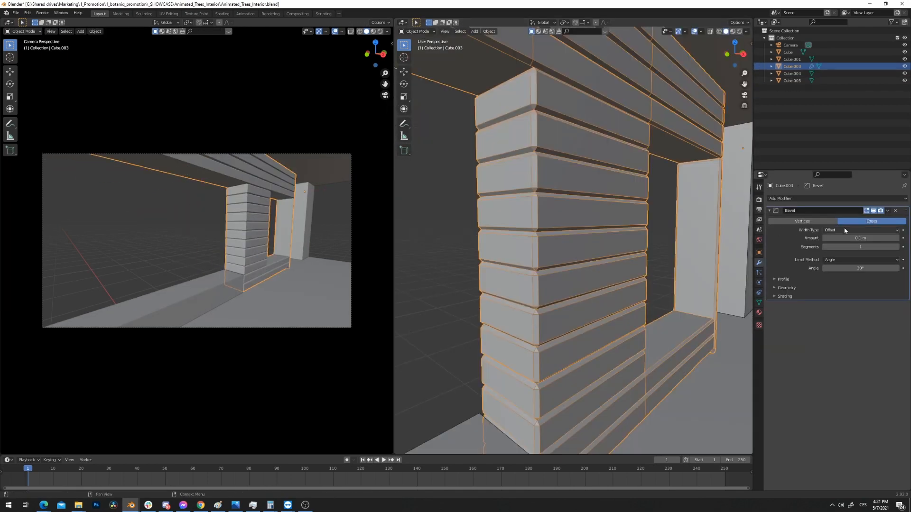
pyautogui.moveTo(859, 238)
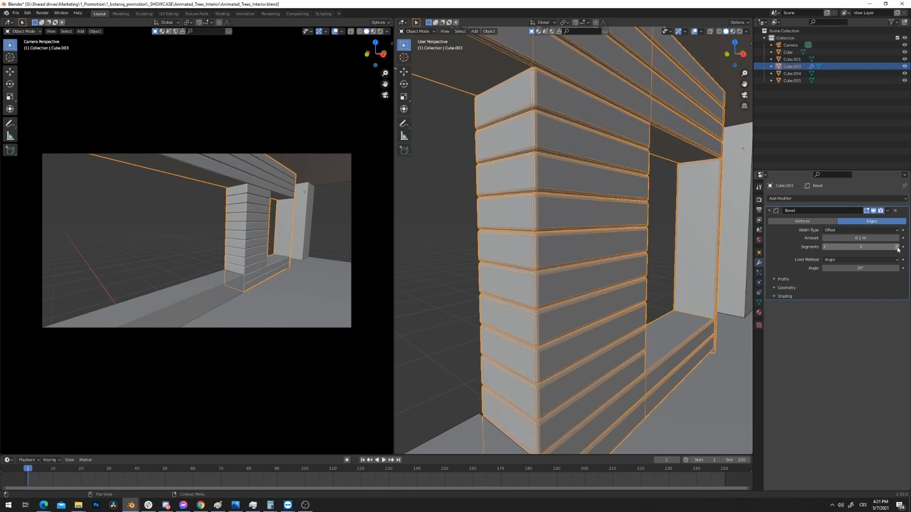
pyautogui.click(860, 238)
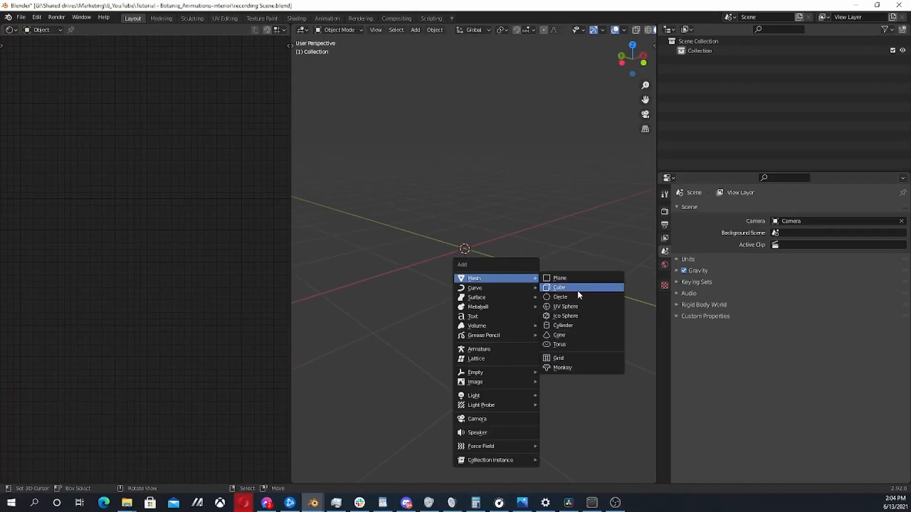
# - Add a cube to the empty scene as the base for the plank wall
pyautogui.click(559, 287)
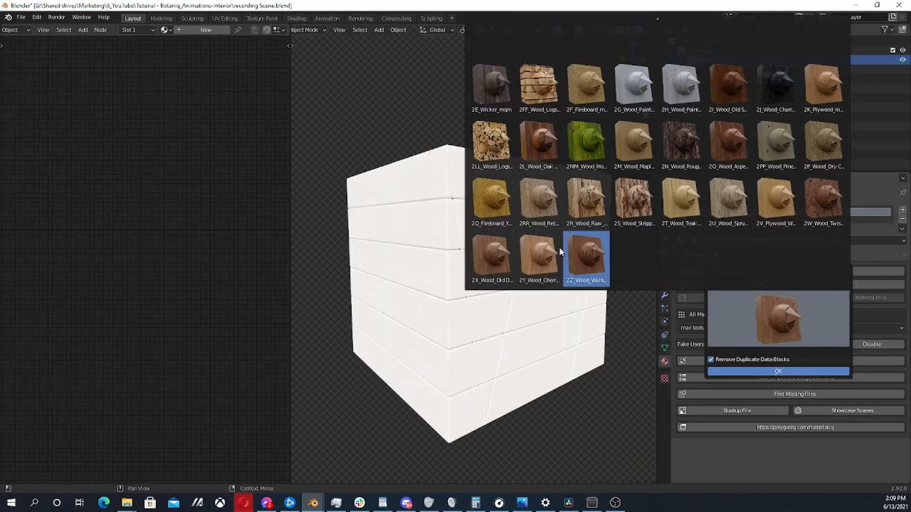
# - Apply 2Y_Wood_Cherry_mqm to the cube and set the Mix node fed by Random Per Island to Darken
pyautogui.click(778, 372)
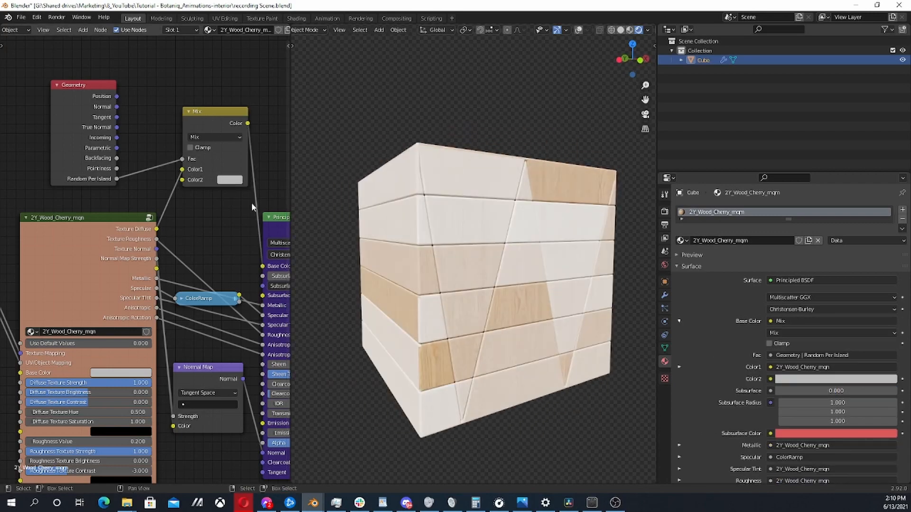
pyautogui.click(214, 136)
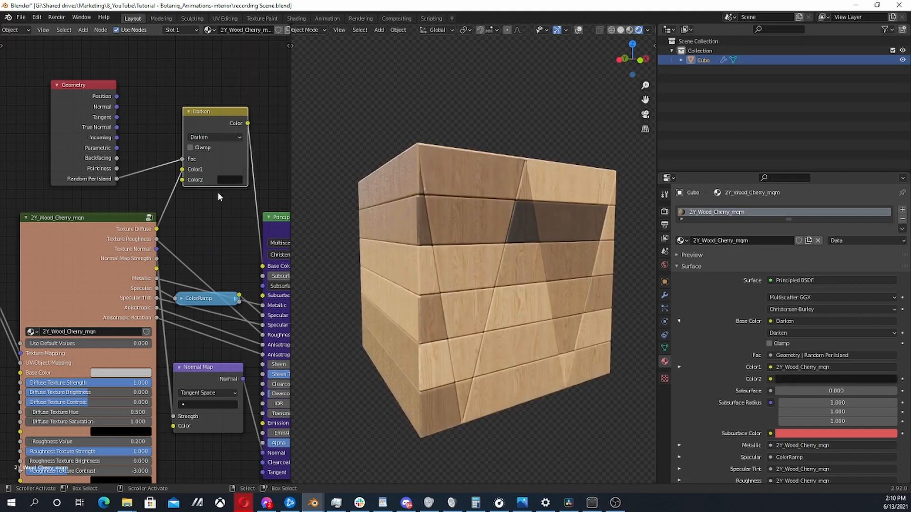
pyautogui.click(664, 295)
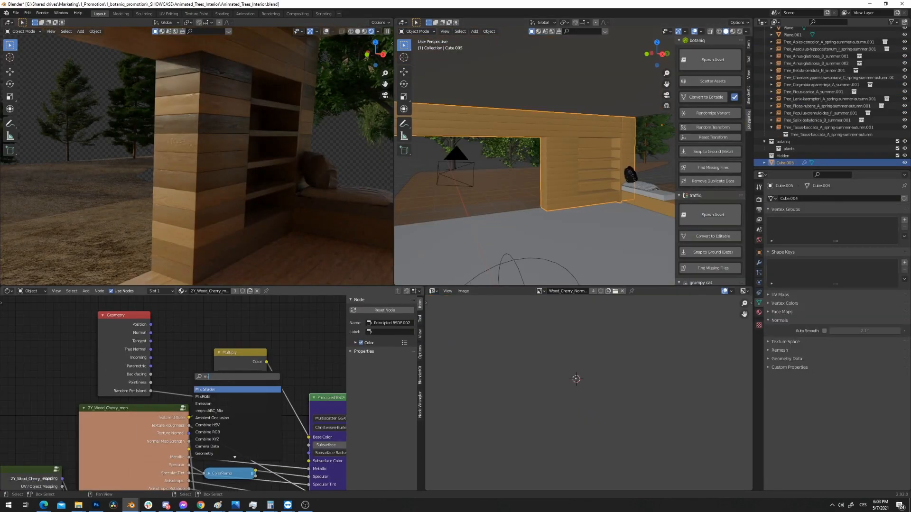
# - Insert a ColorRamp between Random Per Island and the Multiply Fac and adjust its stops
pyautogui.click(205, 389)
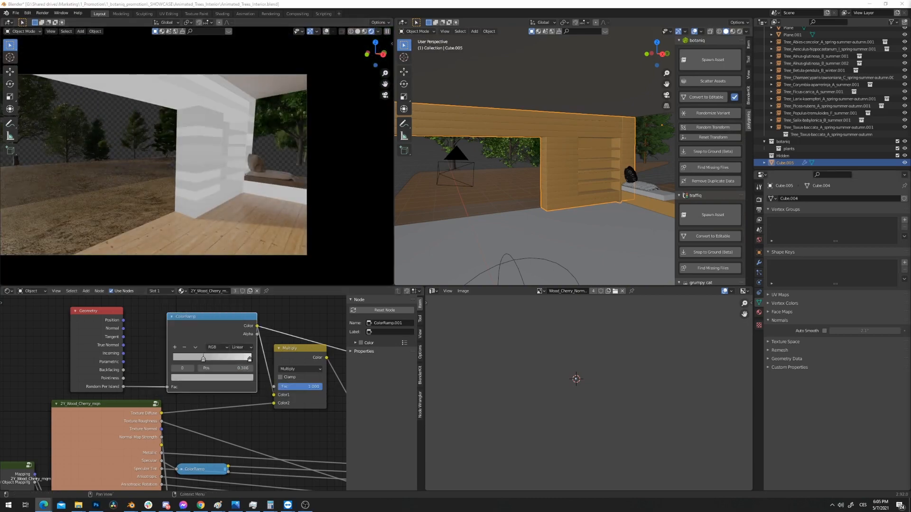
pyautogui.click(824, 330)
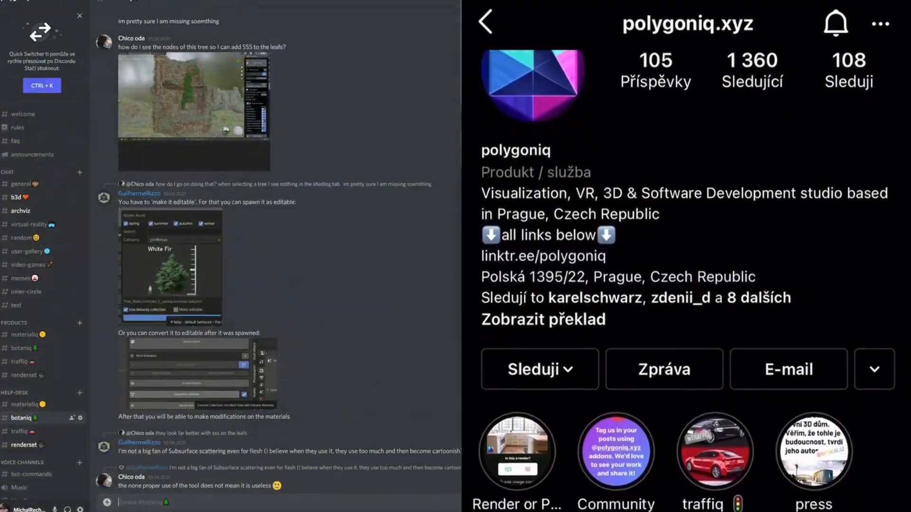
# - Scroll the polygoniq Instagram profile down to its grid of tree and nature render posts
pyautogui.scroll(-3)
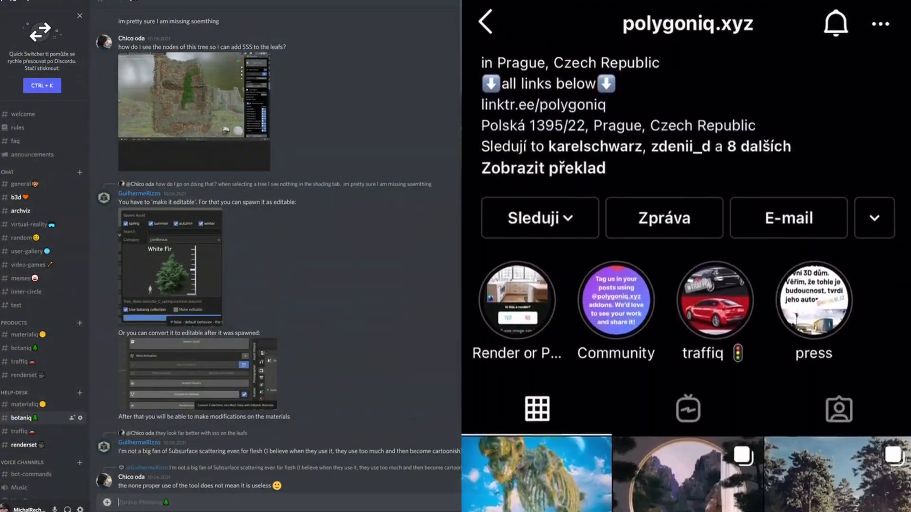
pyautogui.scroll(-3)
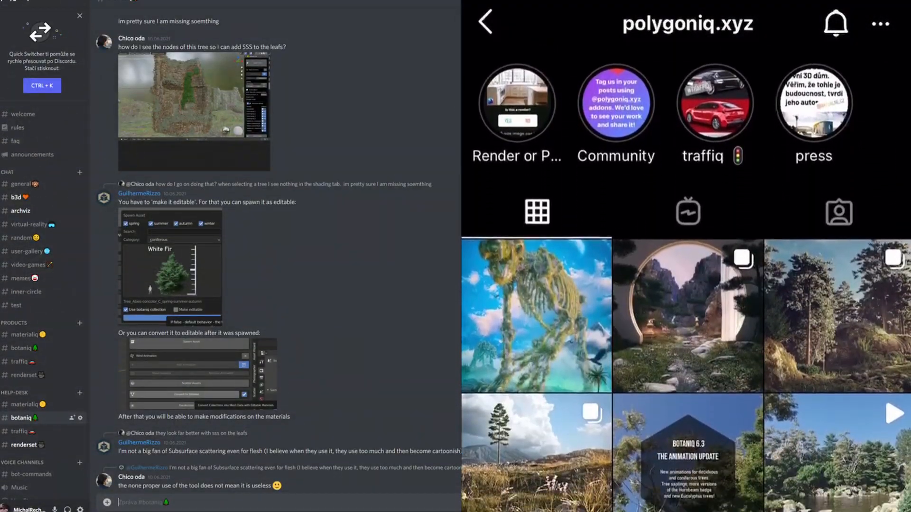
pyautogui.scroll(-3)
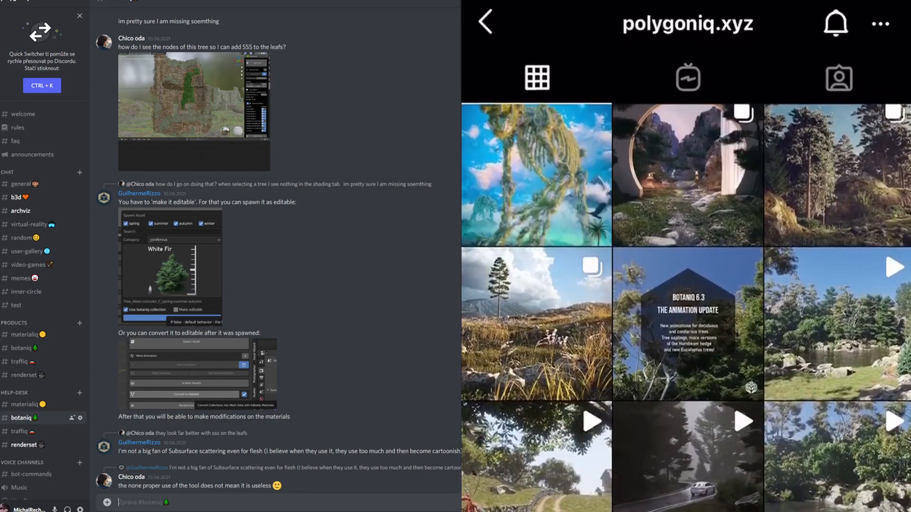